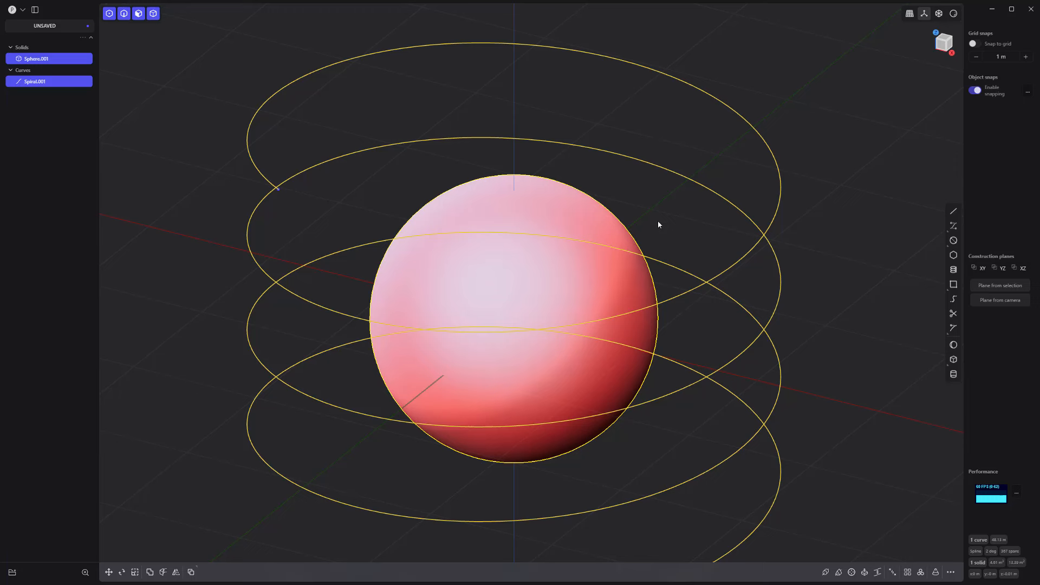
# Imprint the spiral curve onto the sphere's surface, then begin a pipe along the imprinted spiral edge
pyautogui.press('shift+i')
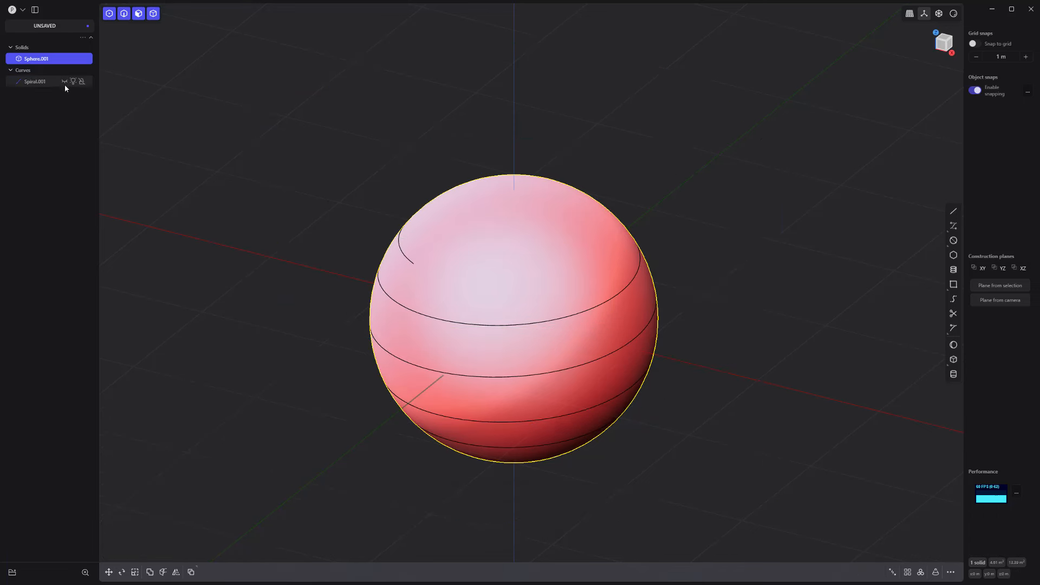
pyautogui.press('p')
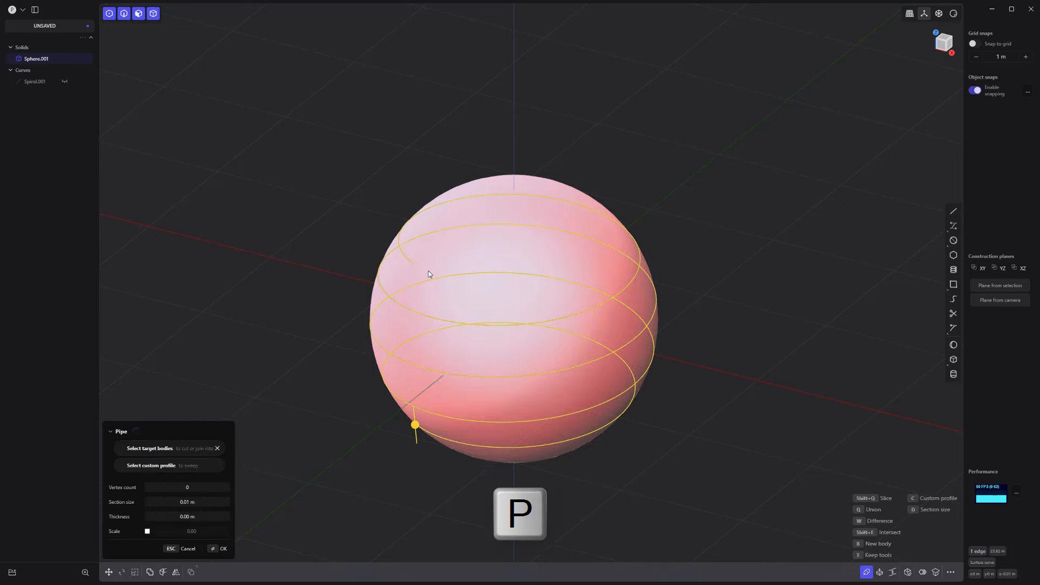